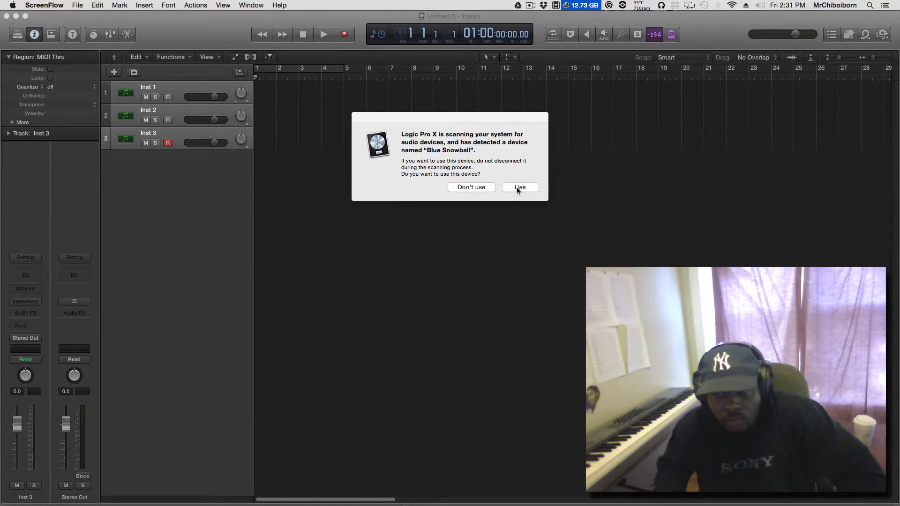
# Accept the Blue Snowball audio device and select the Inst 1 track header.
pyautogui.click(519, 187)
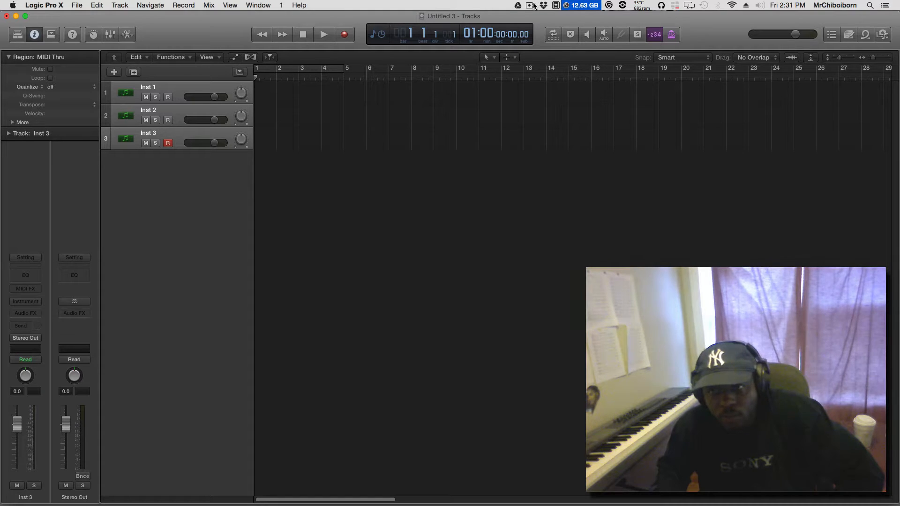
pyautogui.click(530, 6)
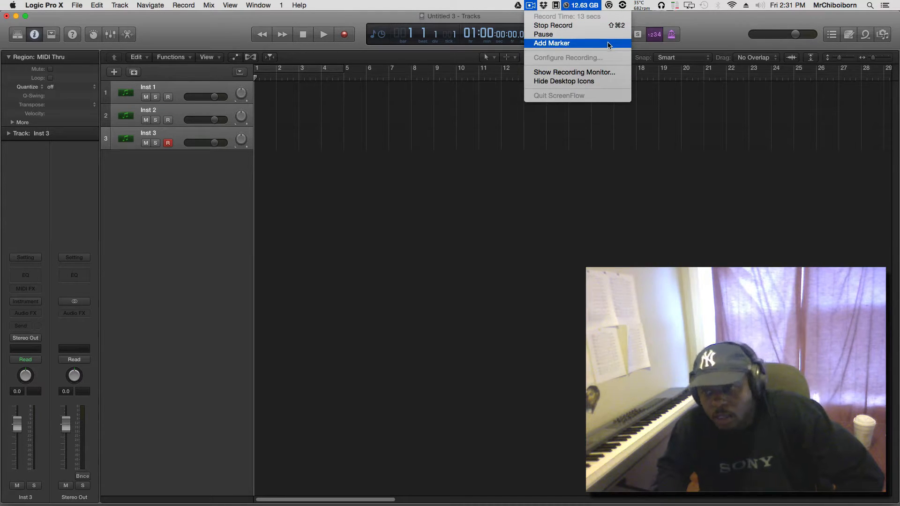
pyautogui.moveTo(574, 73)
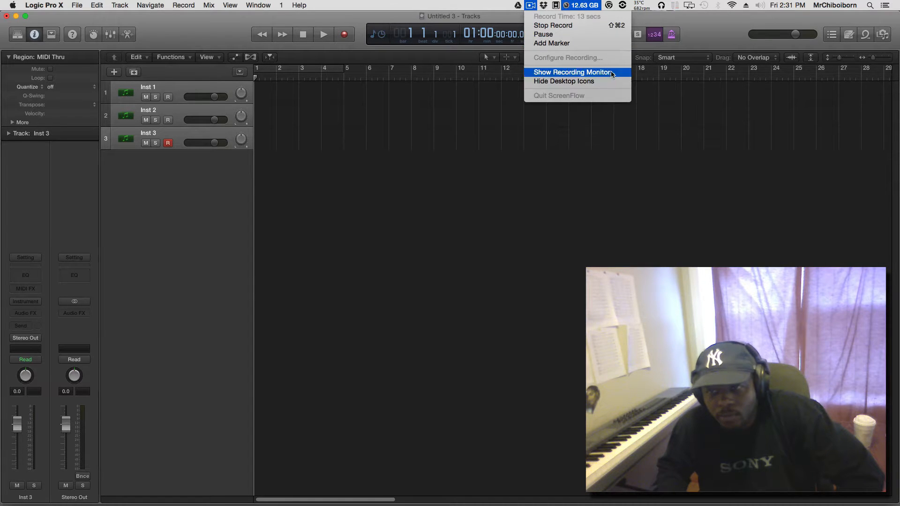
pyautogui.click(572, 72)
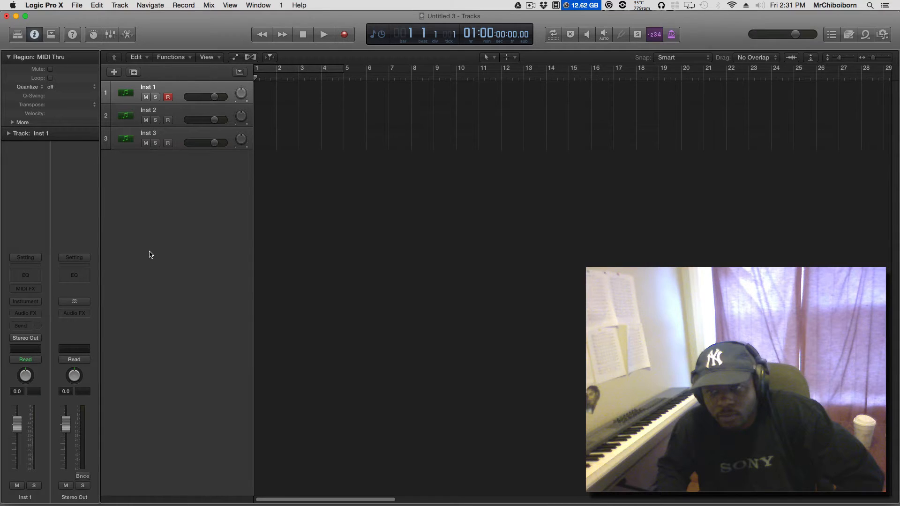
pyautogui.moveTo(148, 257)
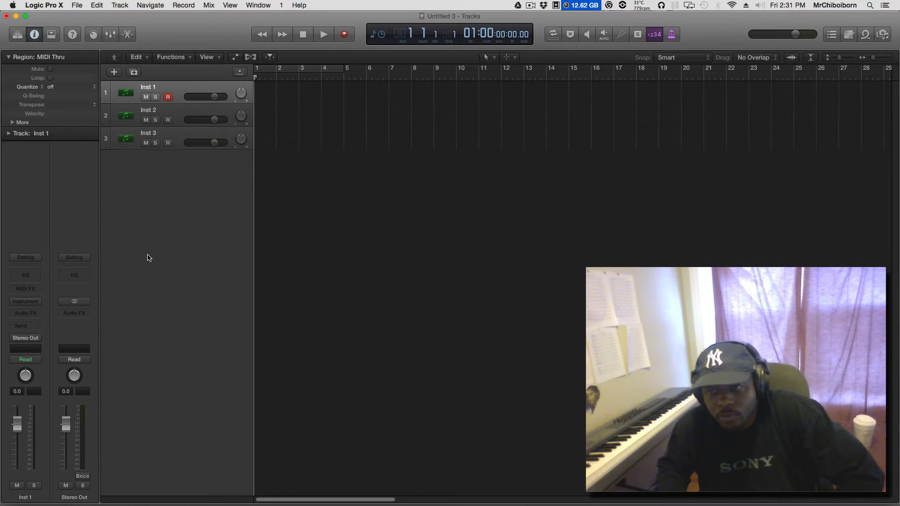
pyautogui.moveTo(160, 288)
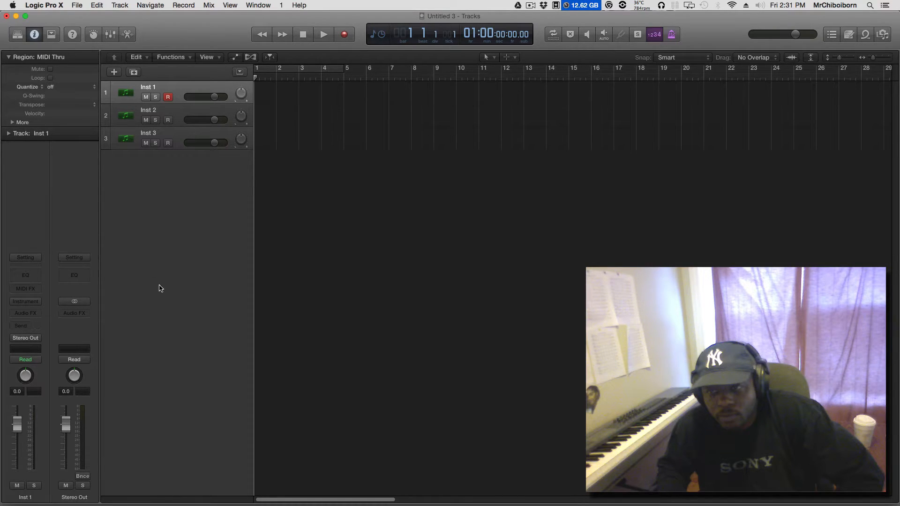
# Load Maschine 2 (Stereo) from Native Instruments into Inst 1's instrument slot.
pyautogui.click(24, 301)
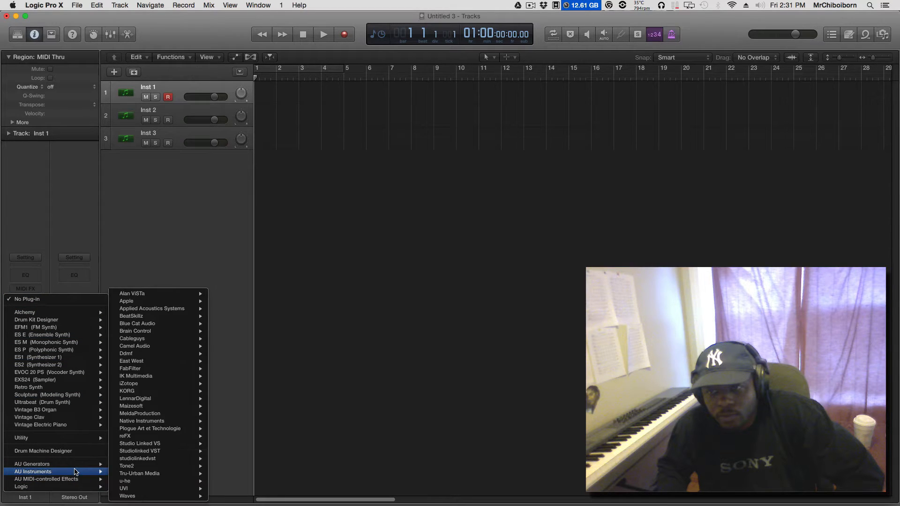
pyautogui.moveTo(142, 421)
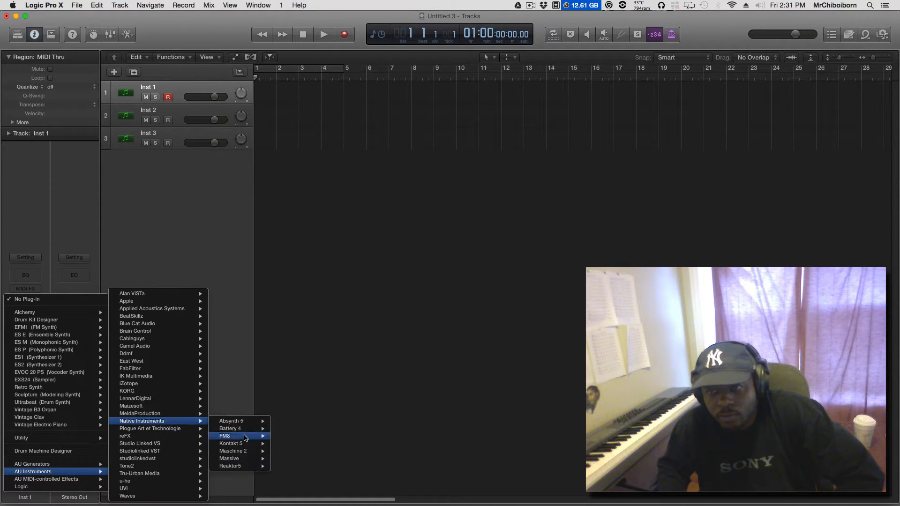
pyautogui.moveTo(233, 451)
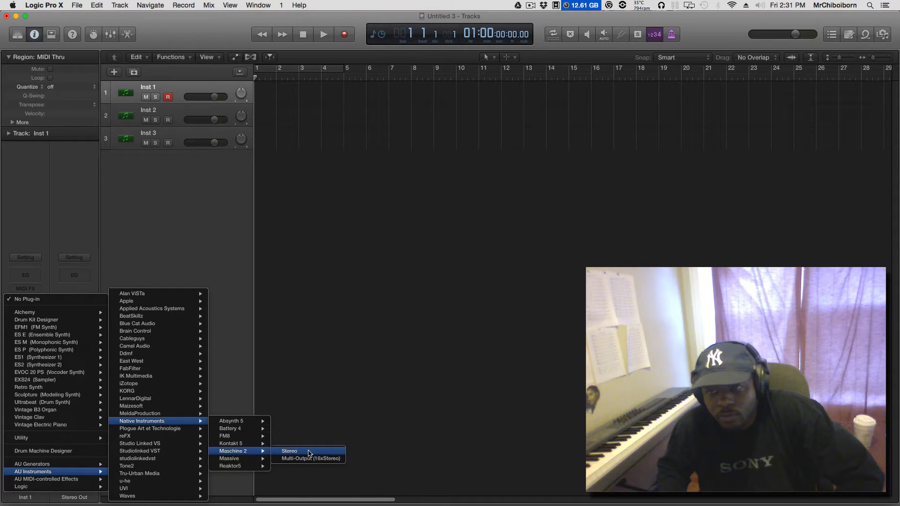
pyautogui.click(289, 451)
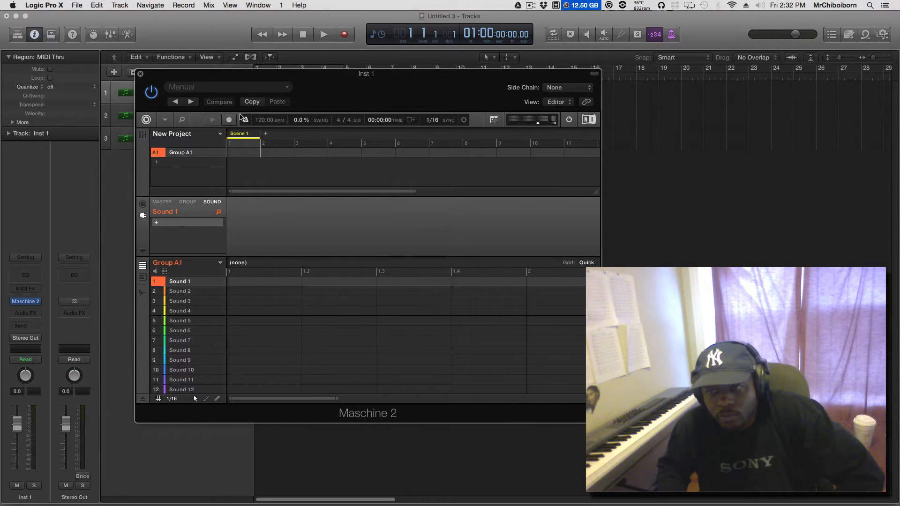
# Show Maschine's library by expansion and list the Golden Kingdom kits.
pyautogui.click(182, 119)
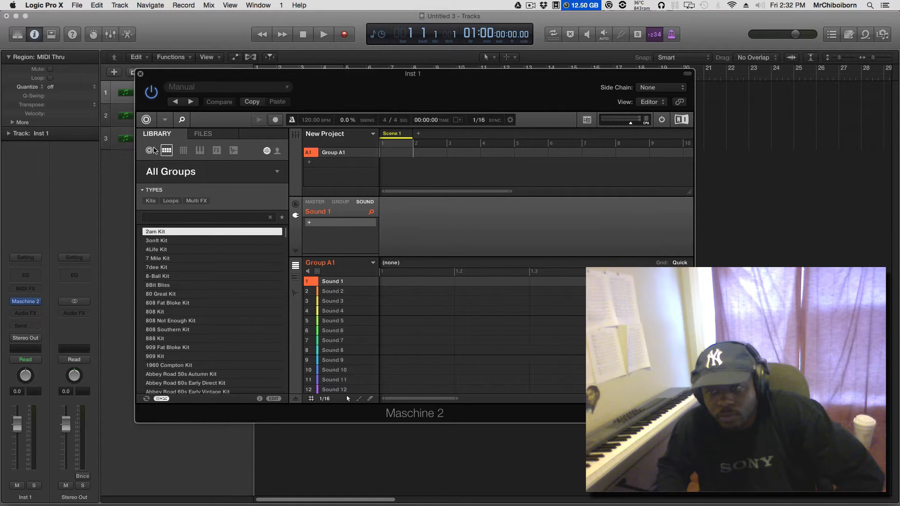
pyautogui.click(167, 150)
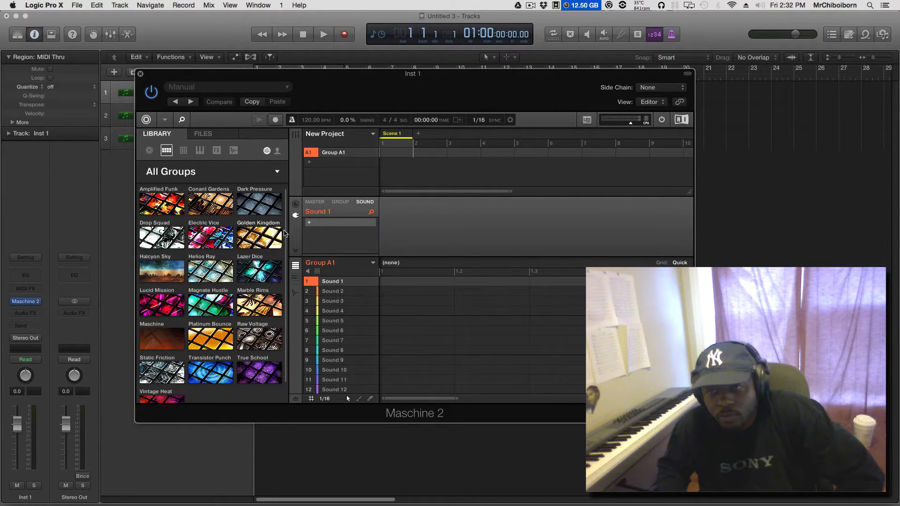
pyautogui.click(259, 236)
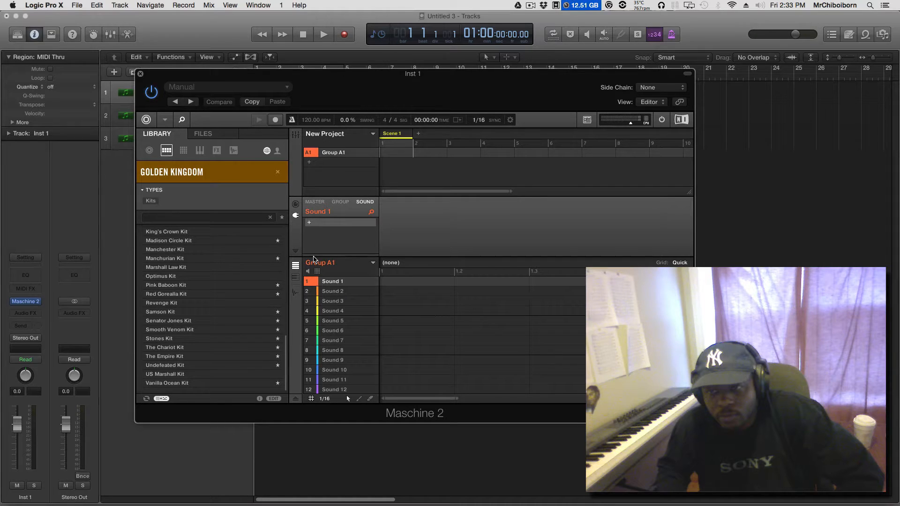
pyautogui.moveTo(280, 267)
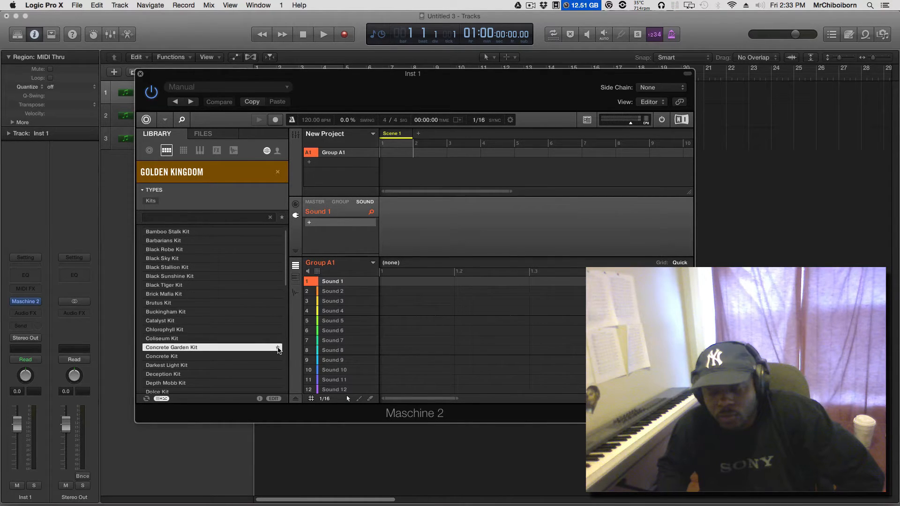
pyautogui.moveTo(266, 339)
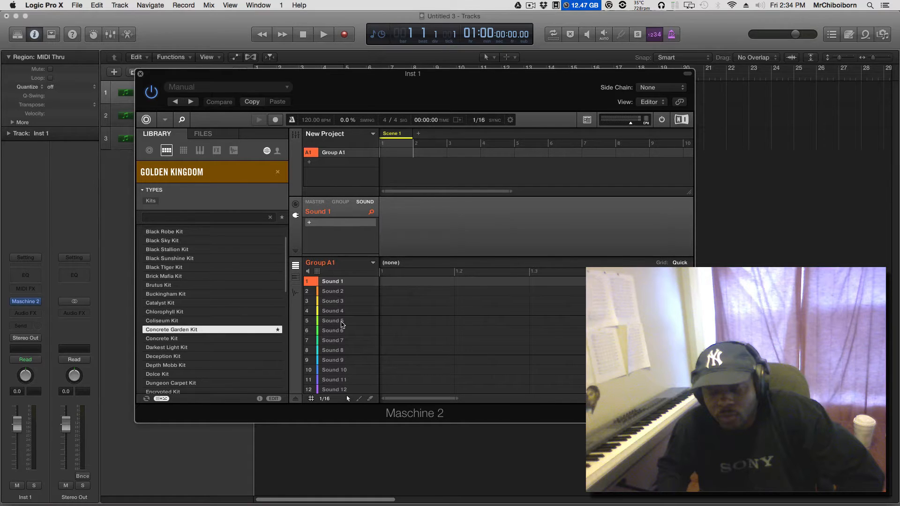
# Load the Concrete Garden Kit into Group A1 with its 143 bpm pattern.
pyautogui.doubleClick(171, 329)
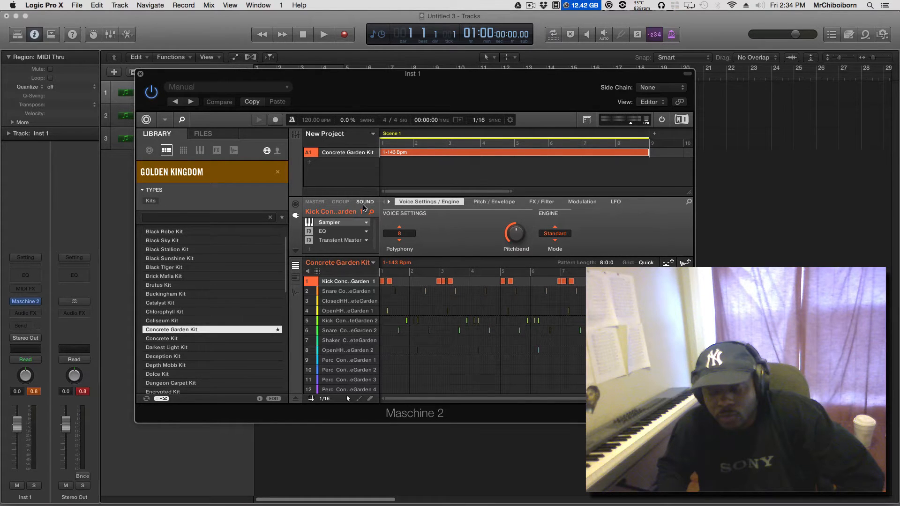
pyautogui.moveTo(373, 226)
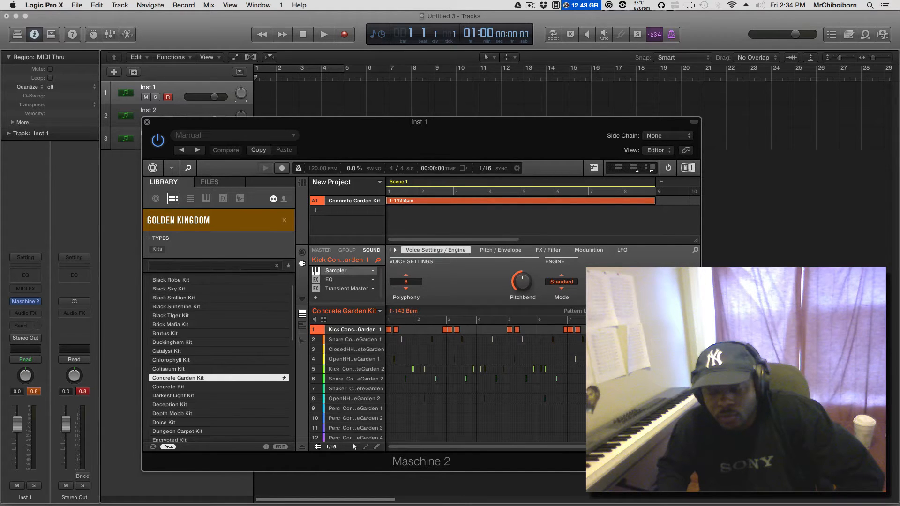
# Bring up the Concrete Garden Kit group's context options.
pyautogui.rightClick(354, 200)
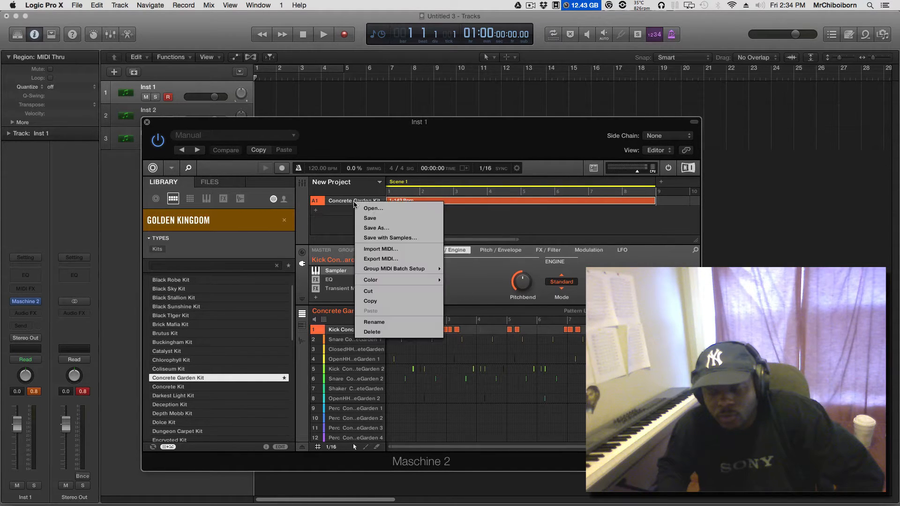
pyautogui.moveTo(395, 270)
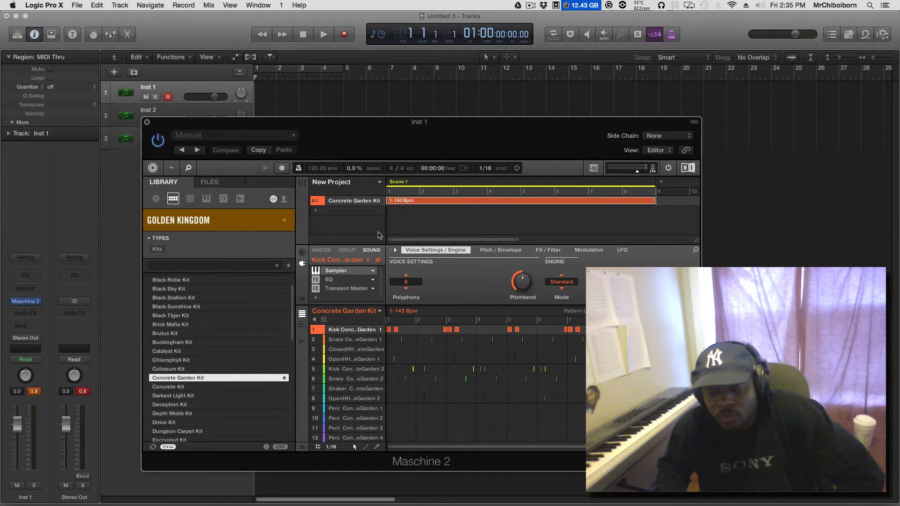
pyautogui.rightClick(354, 208)
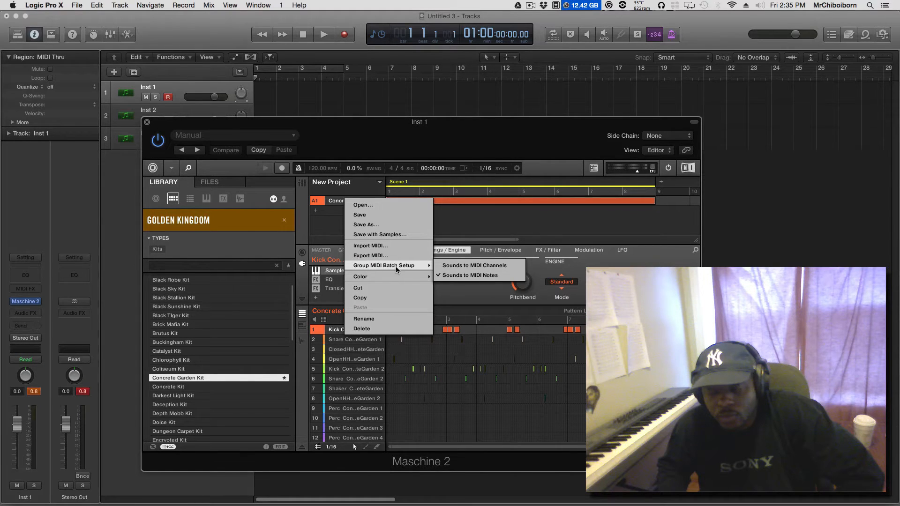
pyautogui.moveTo(469, 275)
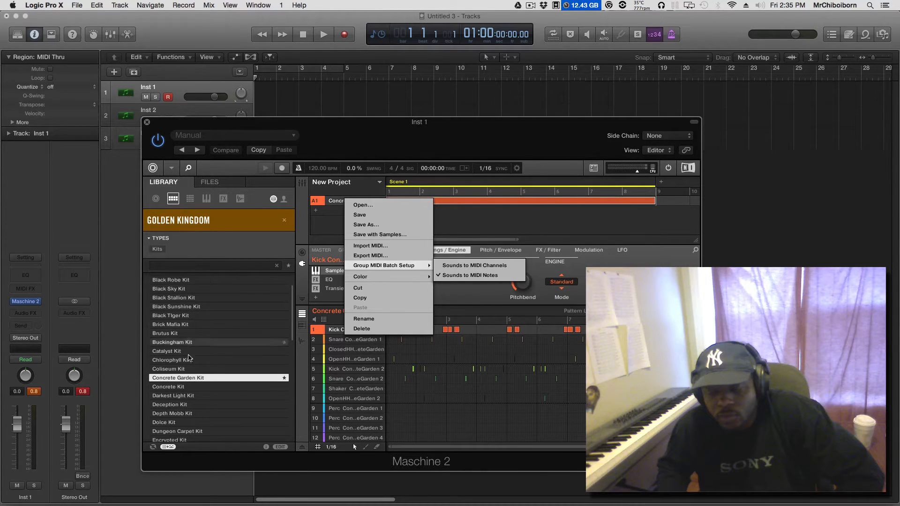
pyautogui.moveTo(116, 360)
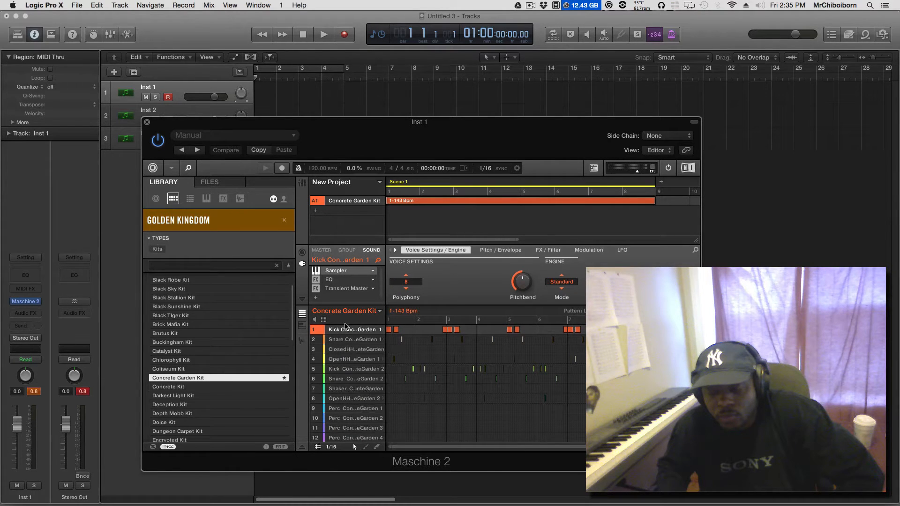
pyautogui.moveTo(378, 179)
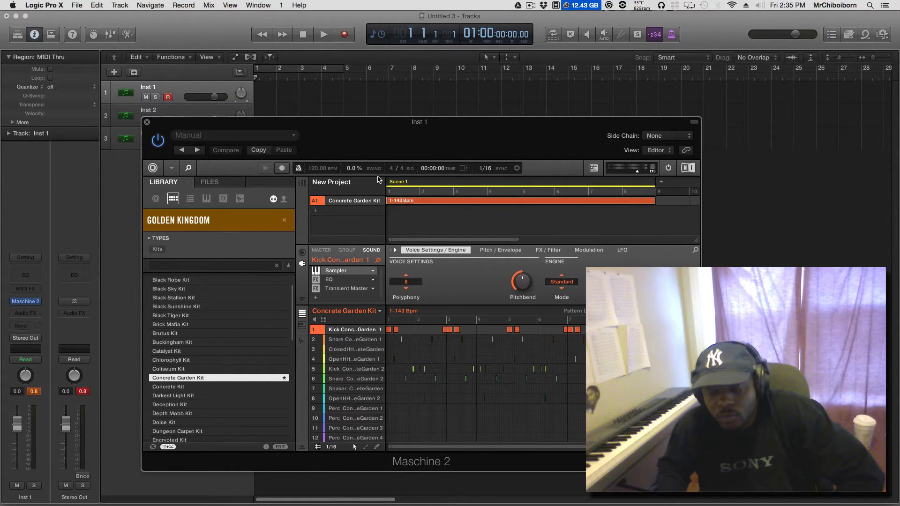
pyautogui.moveTo(382, 233)
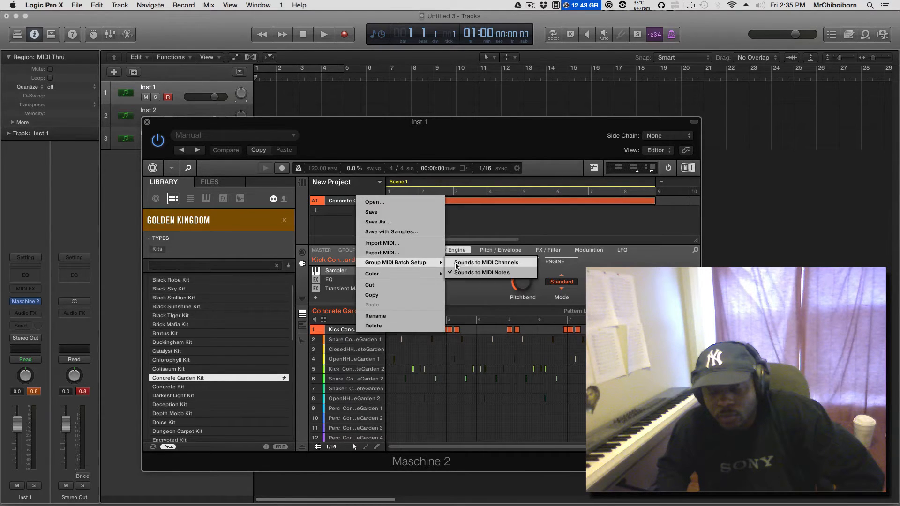
pyautogui.moveTo(492, 269)
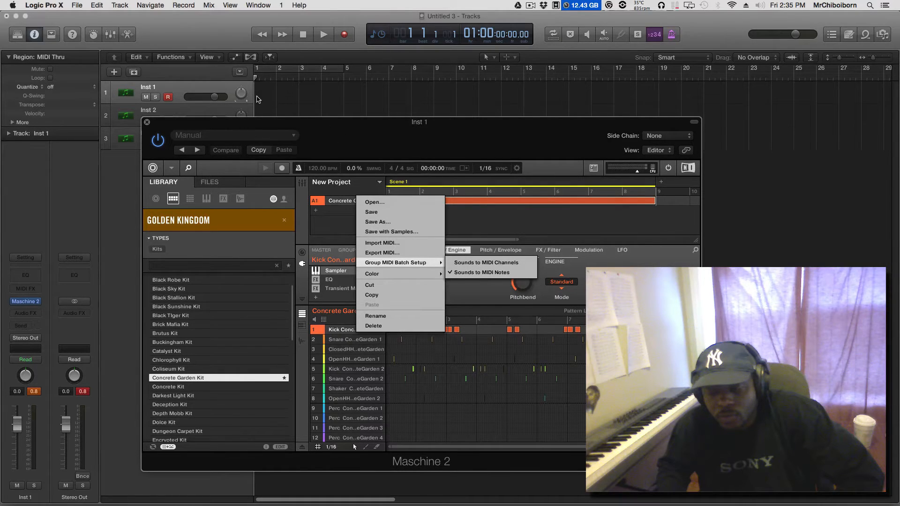
pyautogui.moveTo(310, 257)
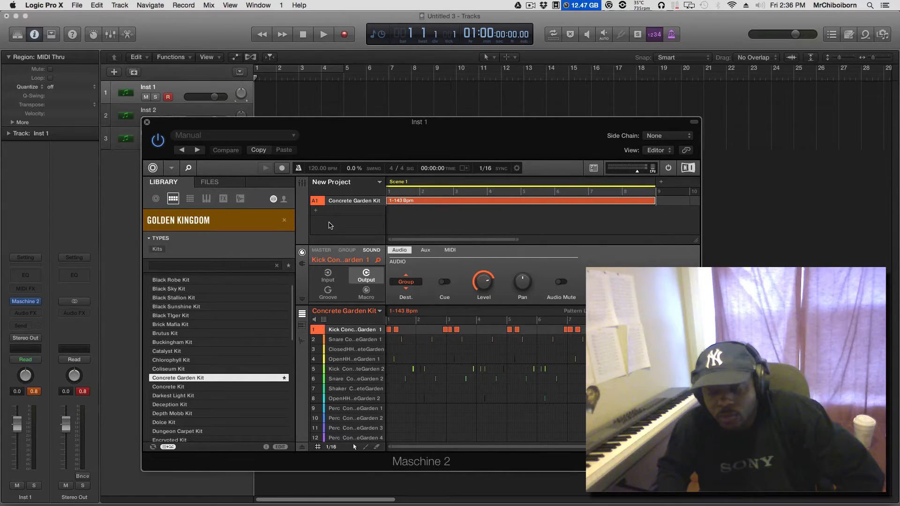
# Step through the kick sound's Groove, Audio, Aux and MIDI output settings.
pyautogui.click(328, 287)
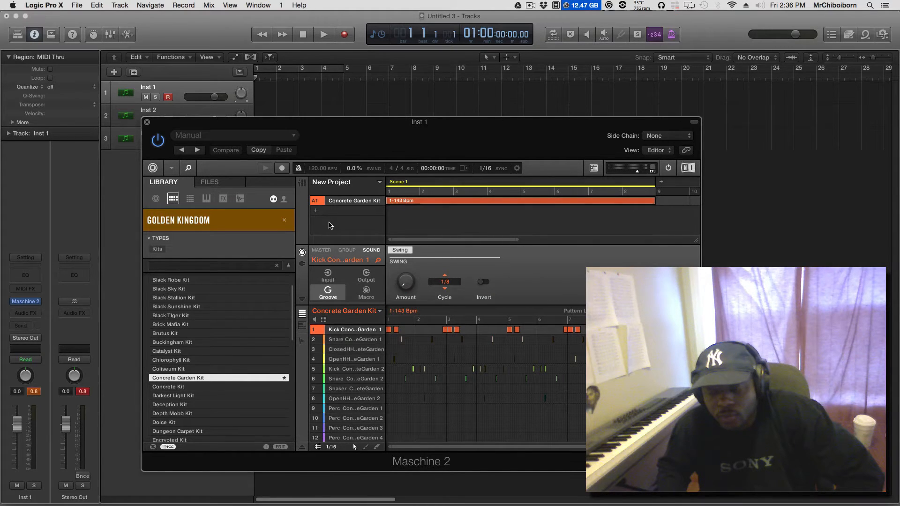
pyautogui.click(365, 276)
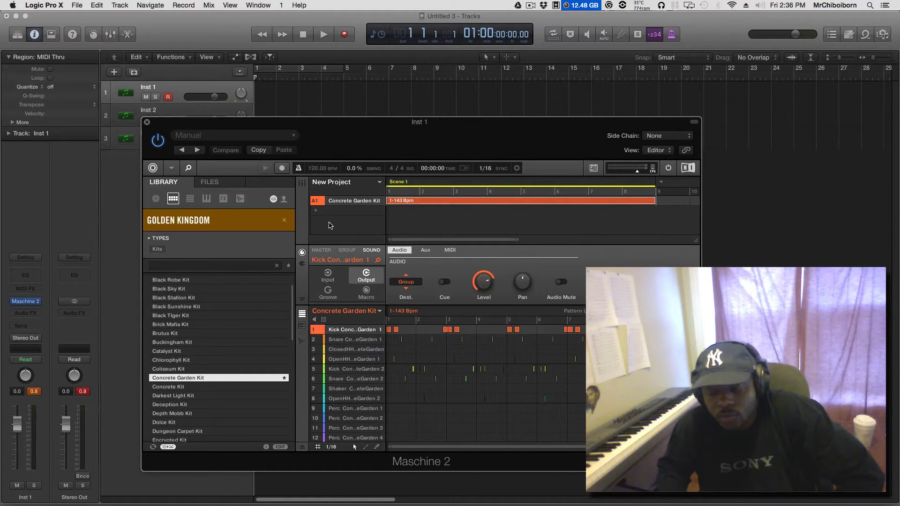
pyautogui.click(425, 250)
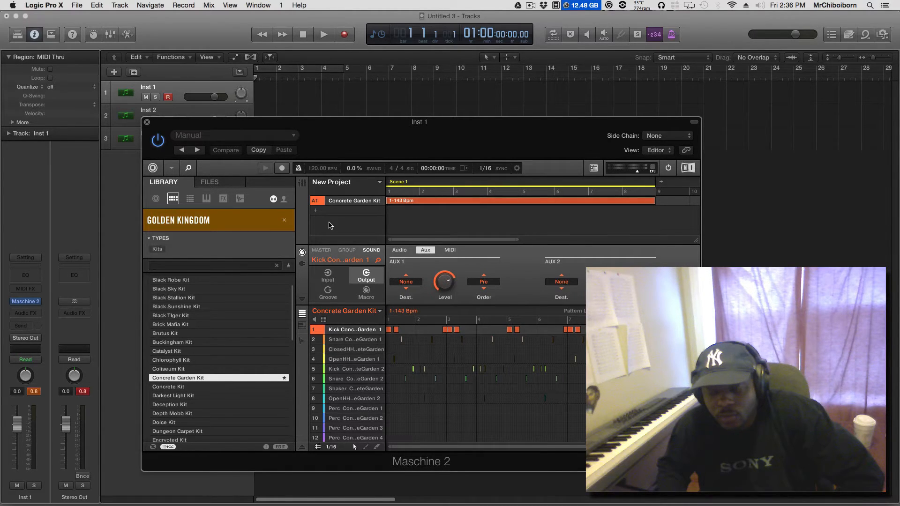
pyautogui.click(450, 250)
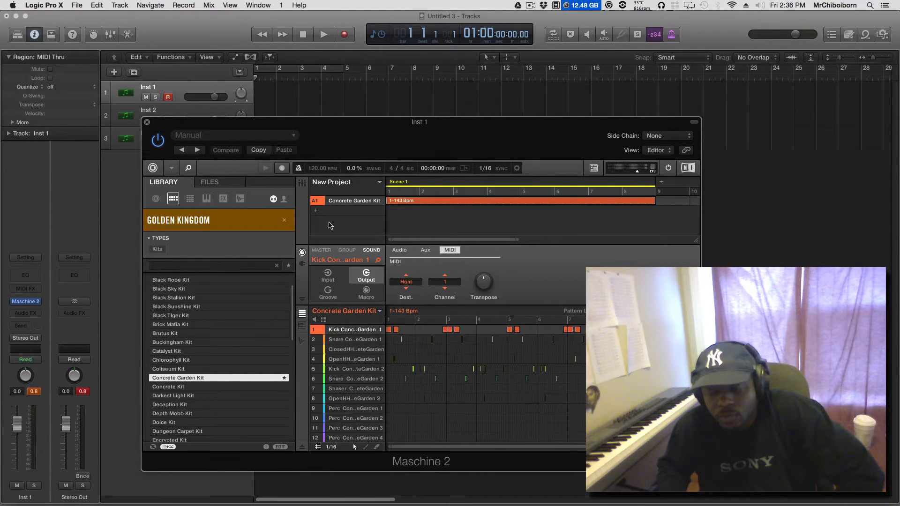
pyautogui.click(426, 250)
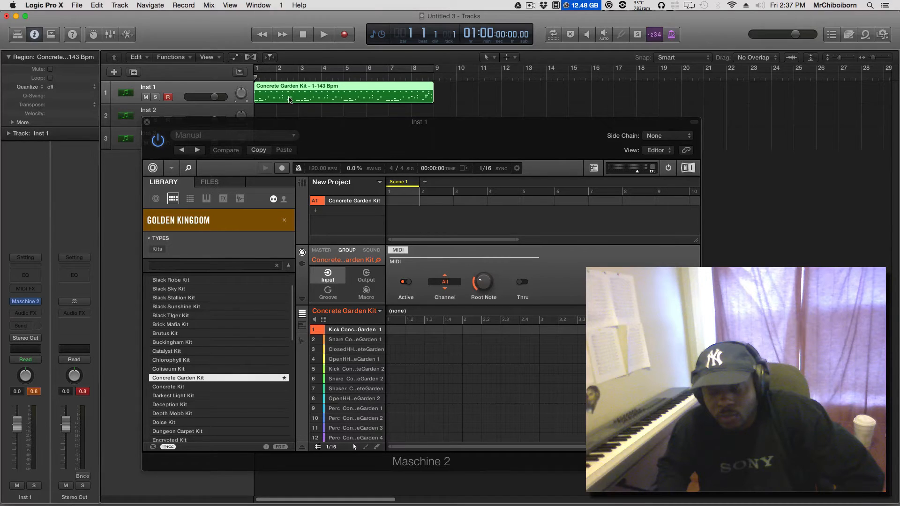
pyautogui.moveTo(313, 85)
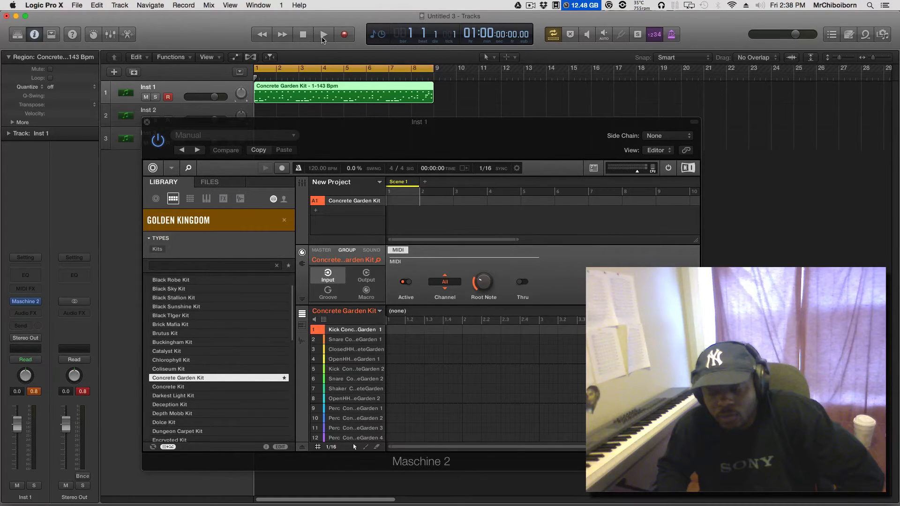
pyautogui.moveTo(323, 40)
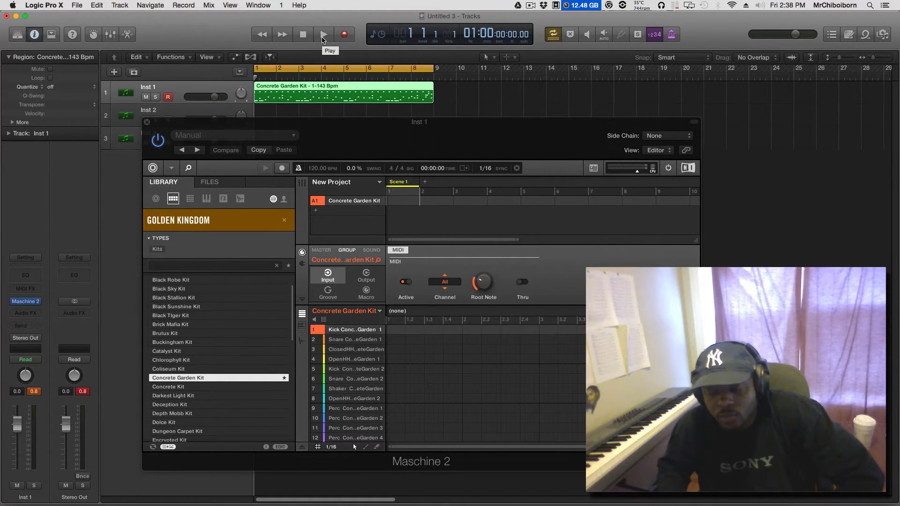
# Play the looped bars 1–9 Concrete Garden Kit region, then stop playback.
pyautogui.click(323, 35)
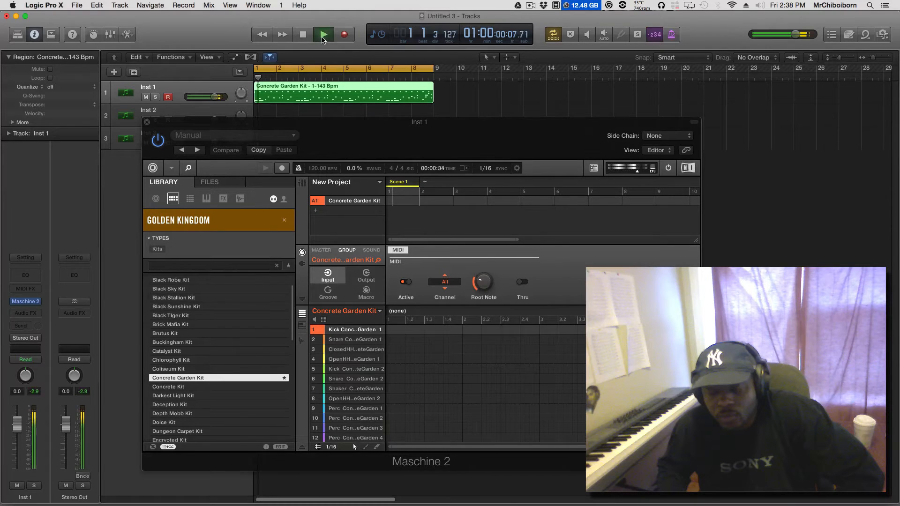
pyautogui.click(324, 34)
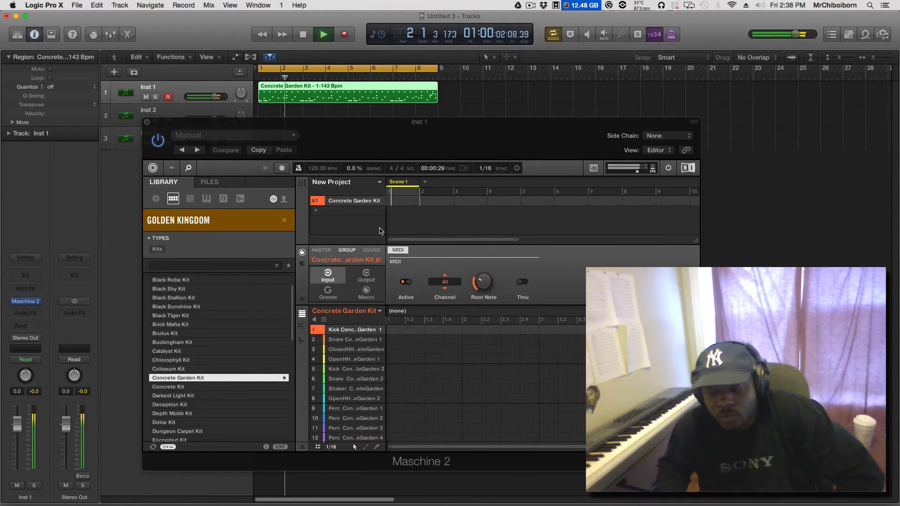
pyautogui.click(303, 35)
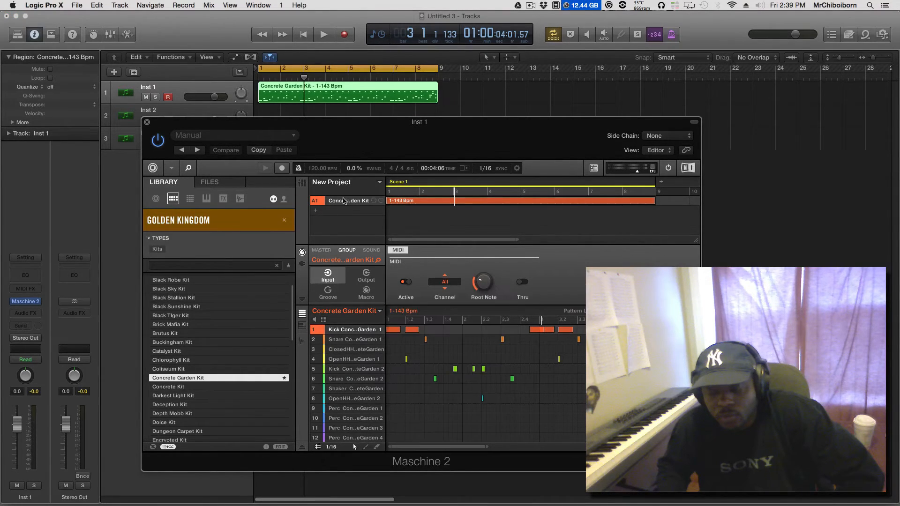
pyautogui.rightClick(344, 201)
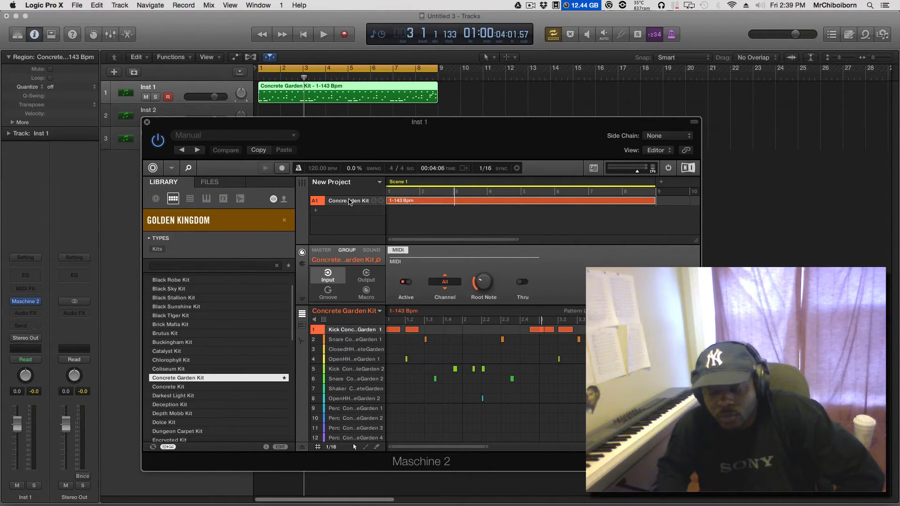
pyautogui.rightClick(347, 200)
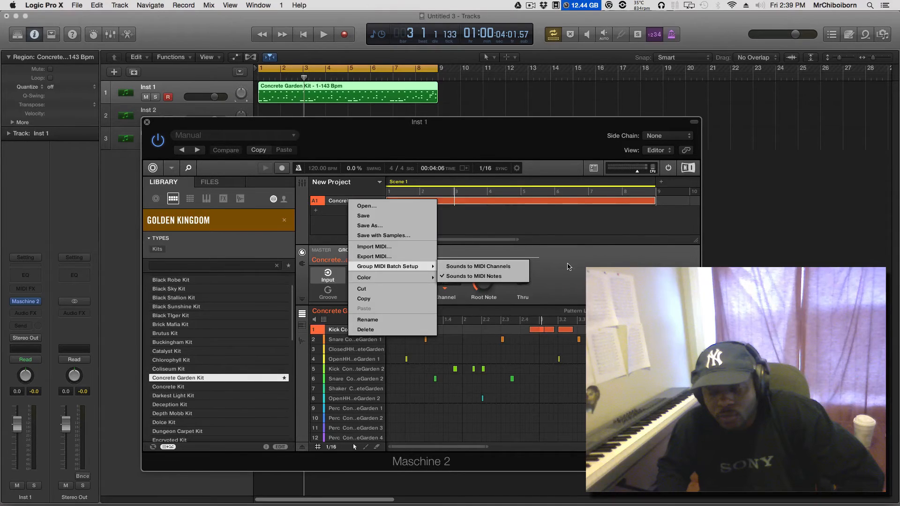
pyautogui.click(472, 276)
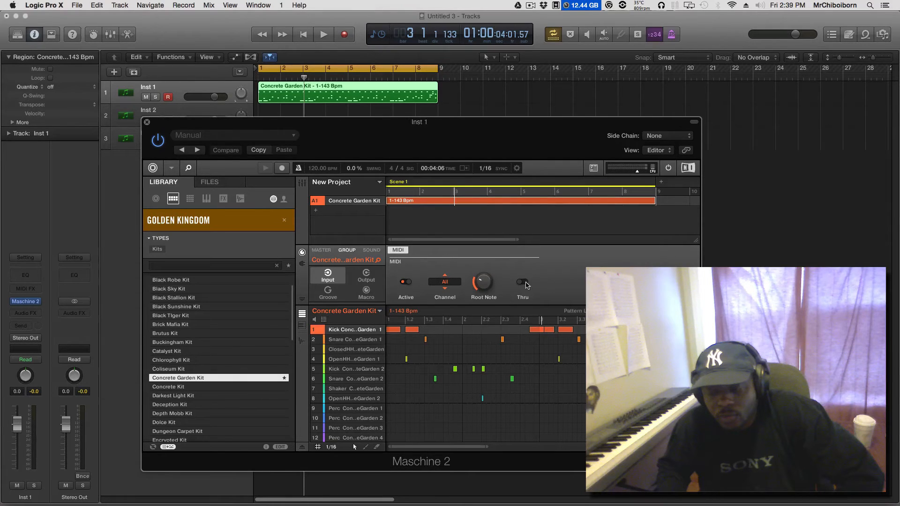
pyautogui.click(444, 282)
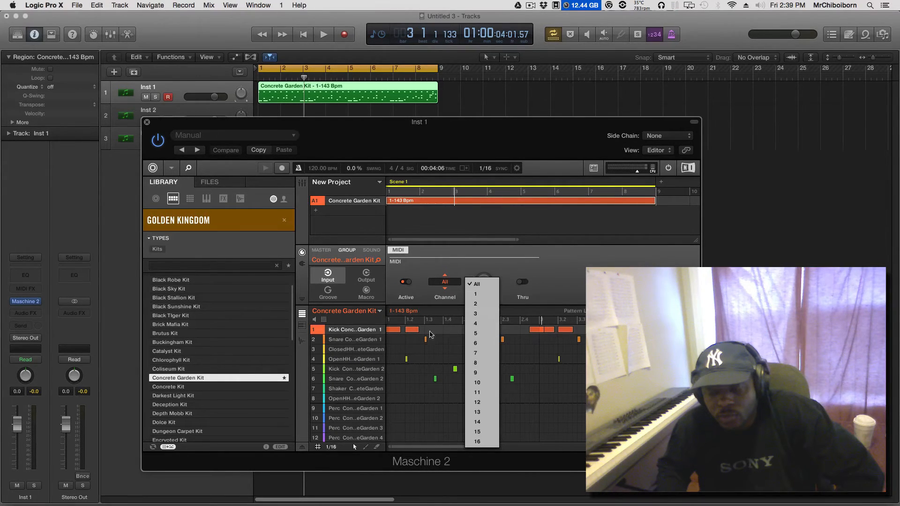
pyautogui.moveTo(459, 332)
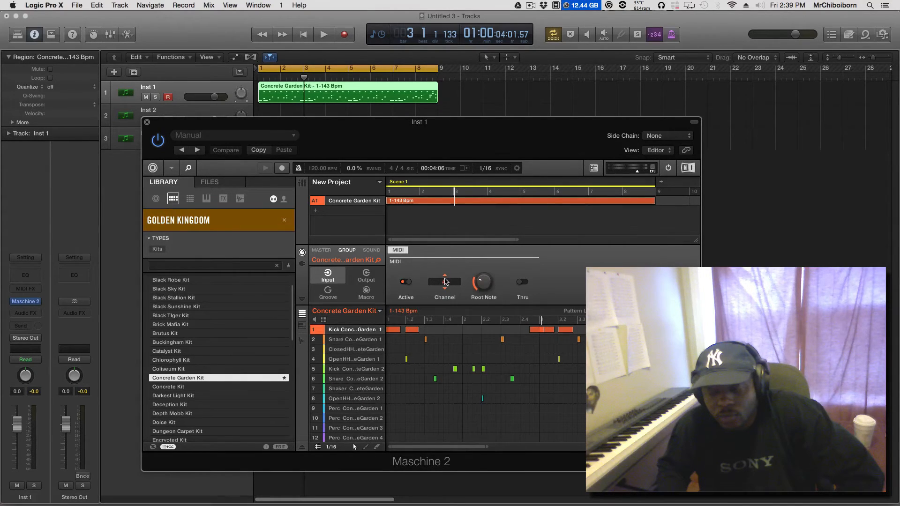
pyautogui.click(444, 282)
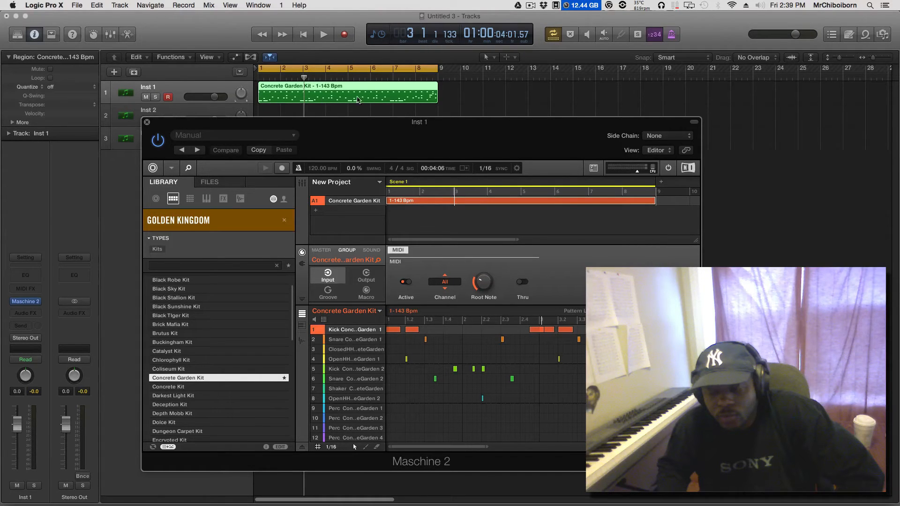
pyautogui.moveTo(429, 98)
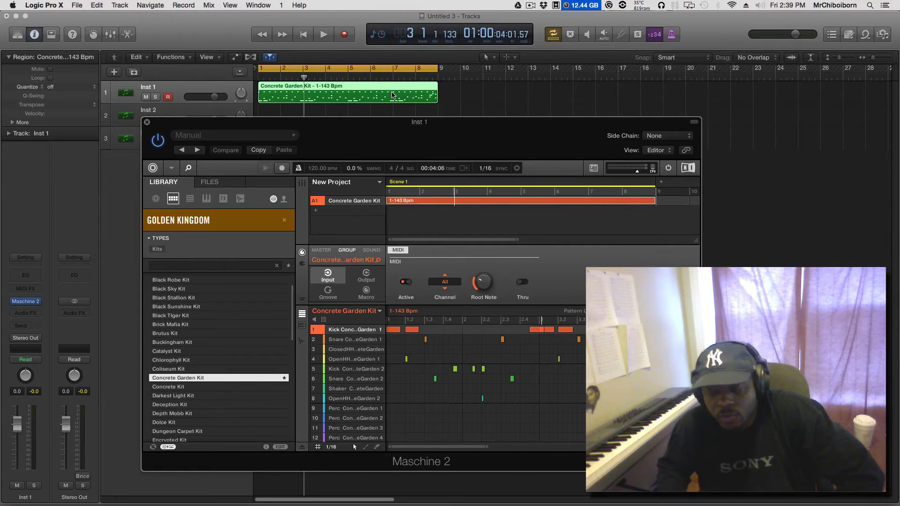
pyautogui.moveTo(314, 226)
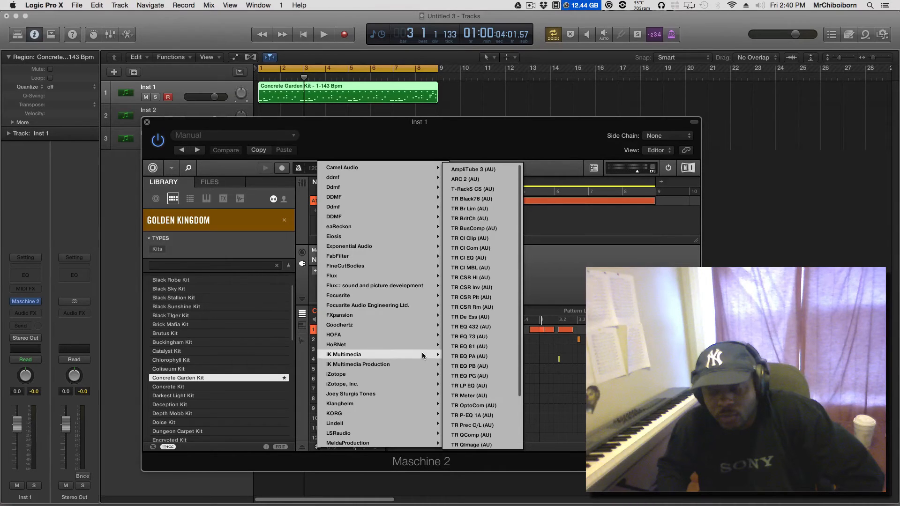
pyautogui.moveTo(342, 384)
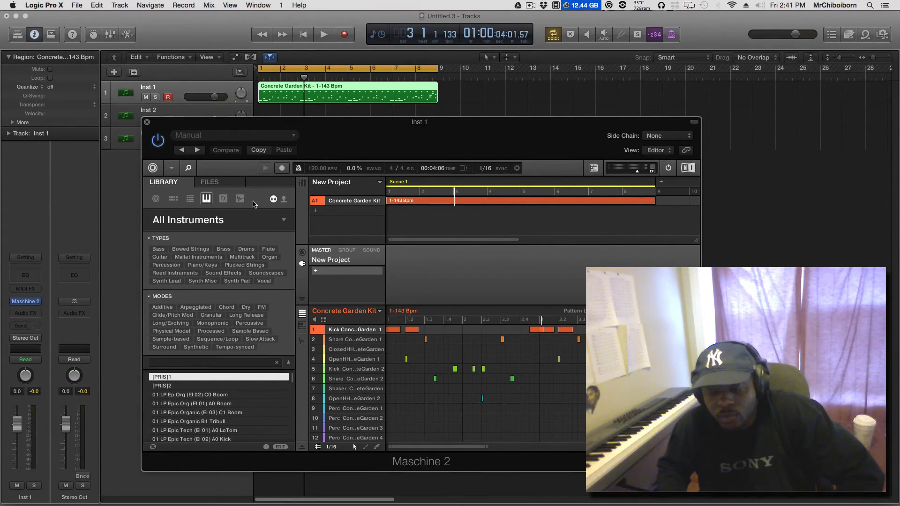
# Switch Maschine's library pane from All Instruments to browsing sounds and effects.
pyautogui.click(223, 198)
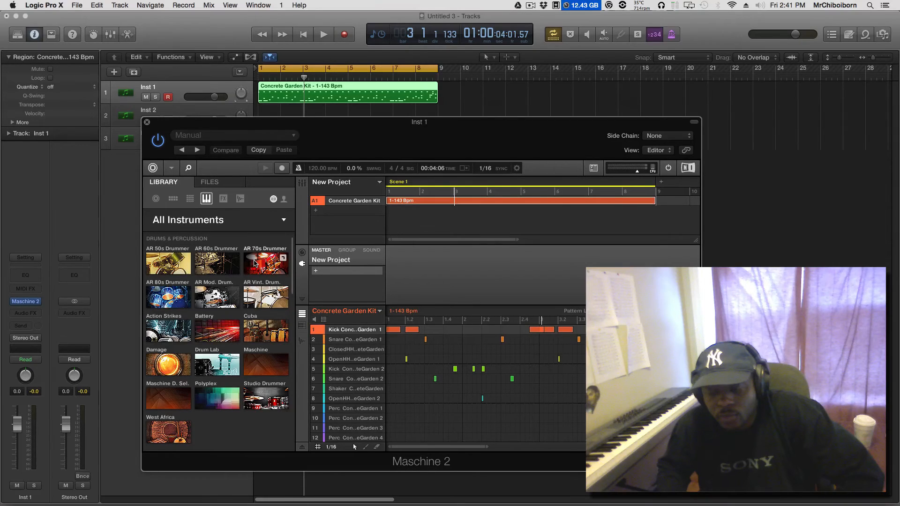
pyautogui.moveTo(265, 262)
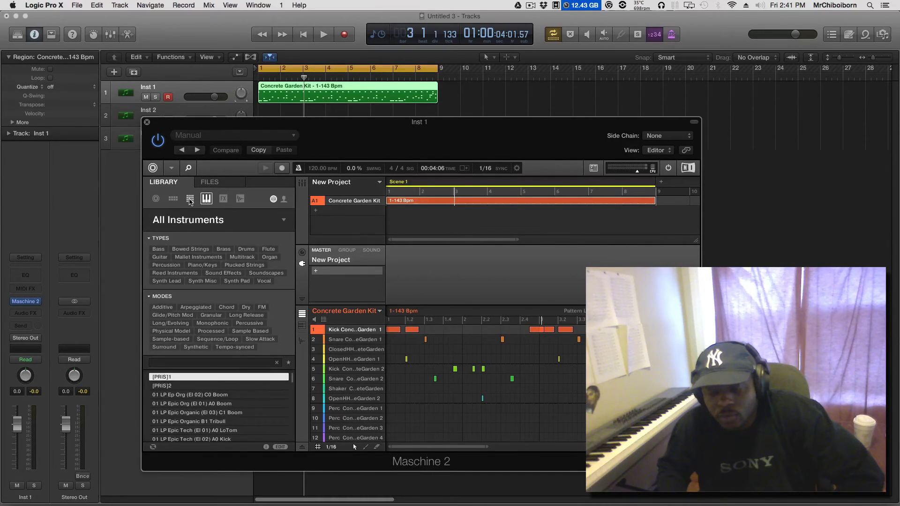
pyautogui.click(223, 199)
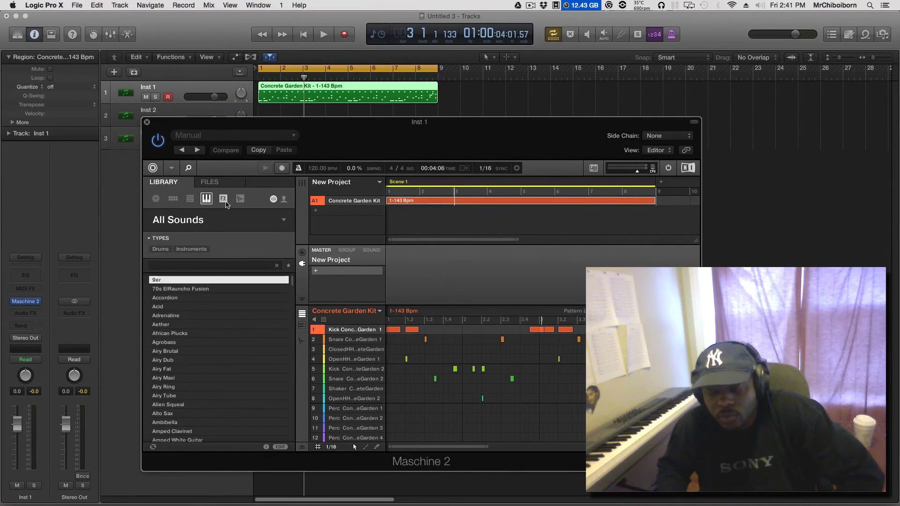
pyautogui.click(223, 199)
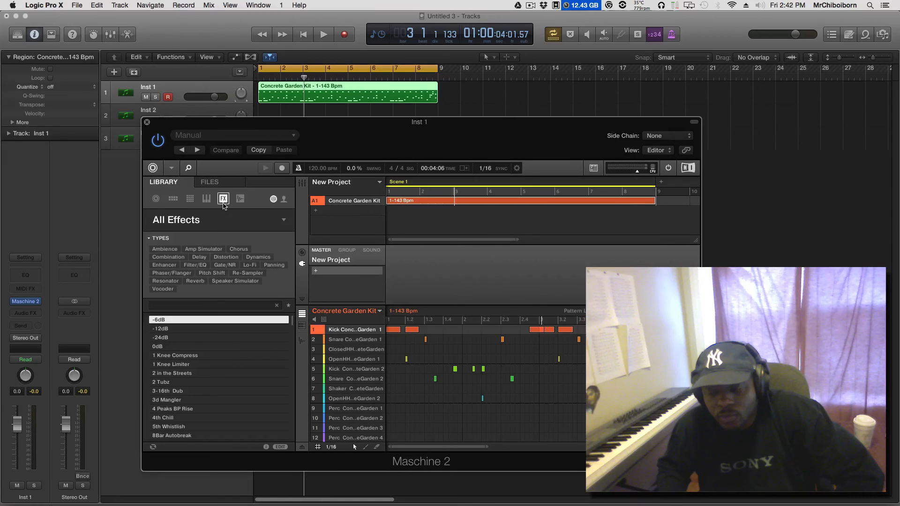
pyautogui.moveTo(247, 233)
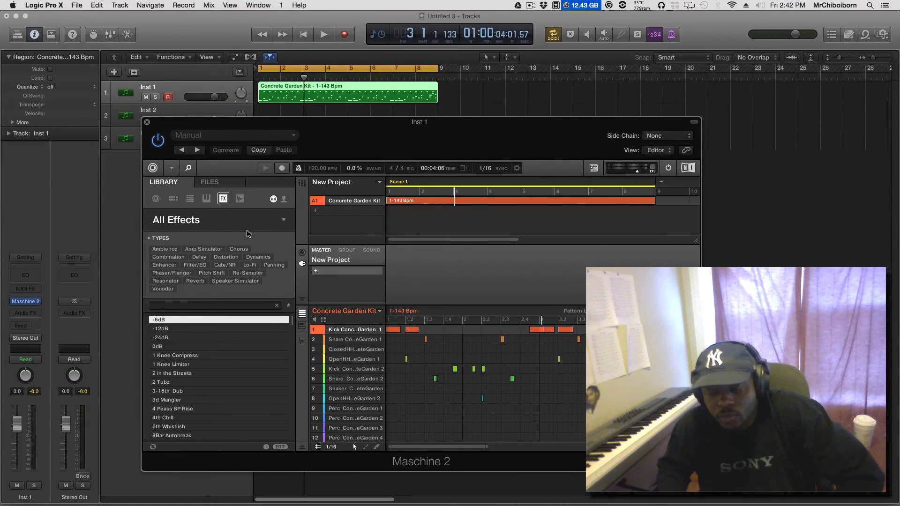